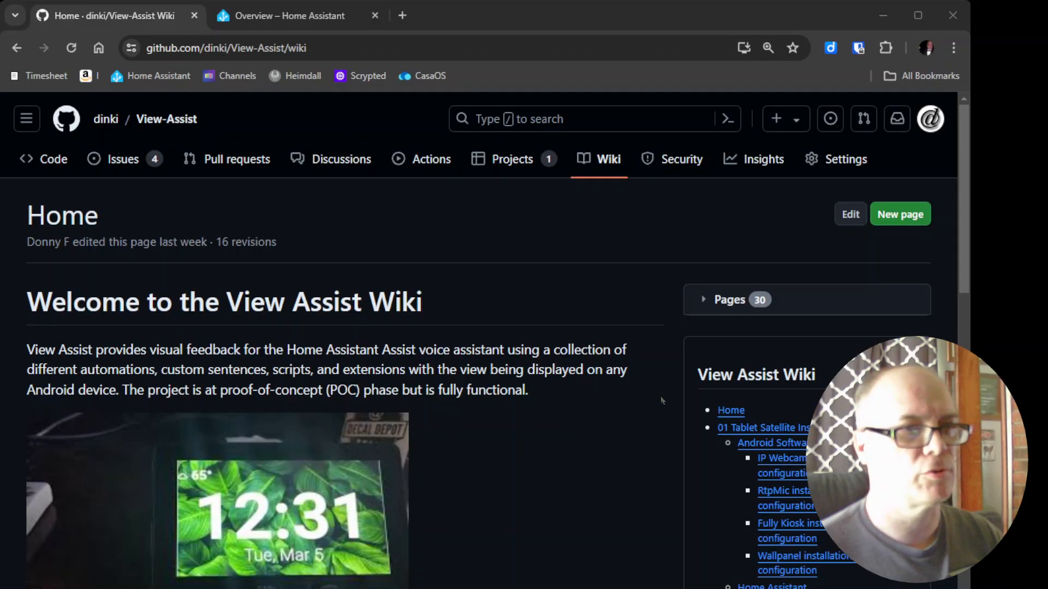
Step: Scroll the wiki sidebar and open the Custom Views Gallery page
scroll("down", 3)
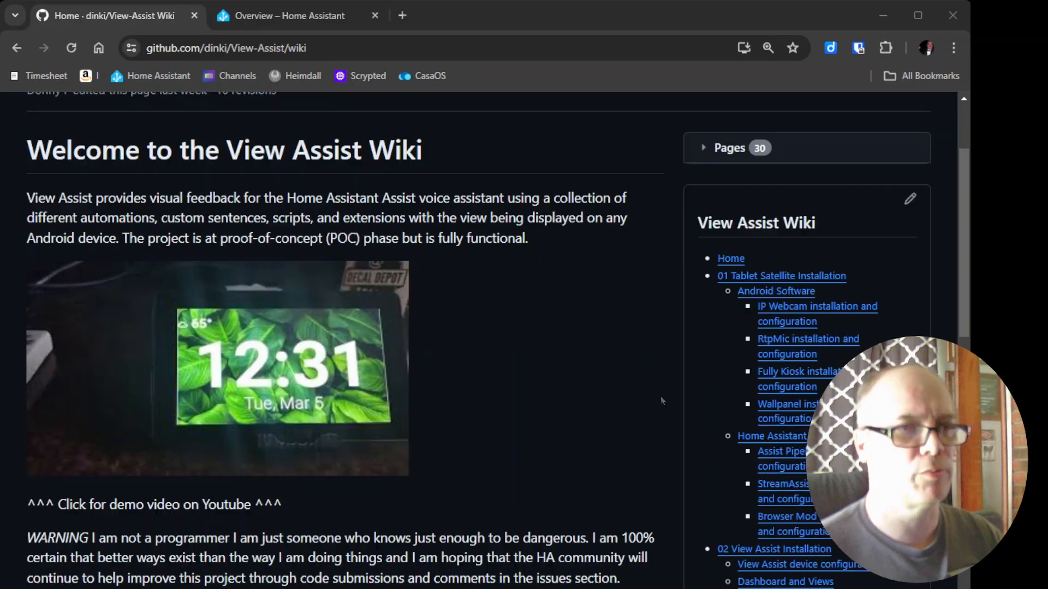
scroll("down", 3)
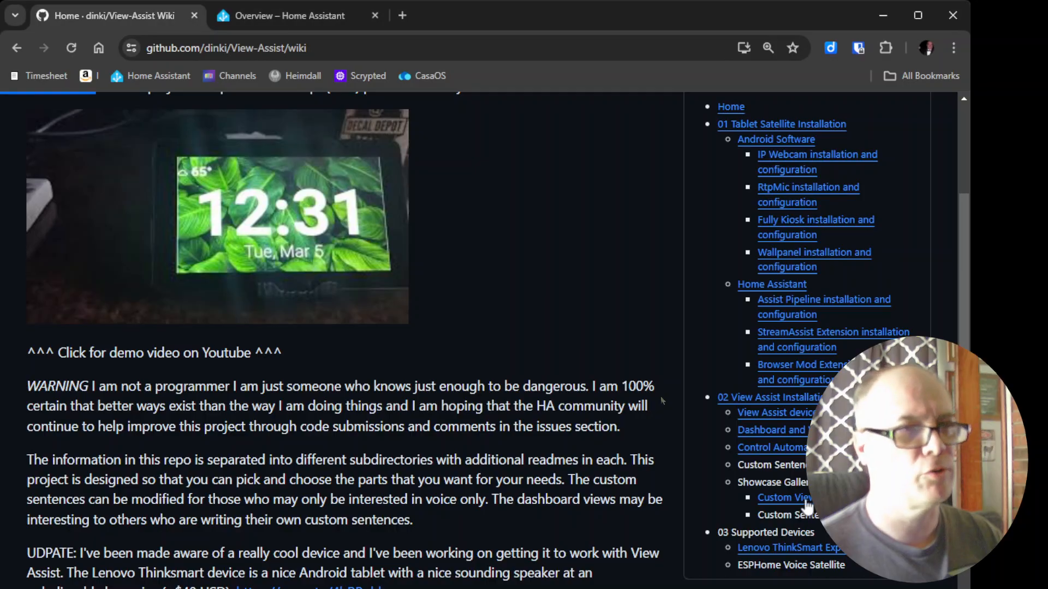
left_click(785, 498)
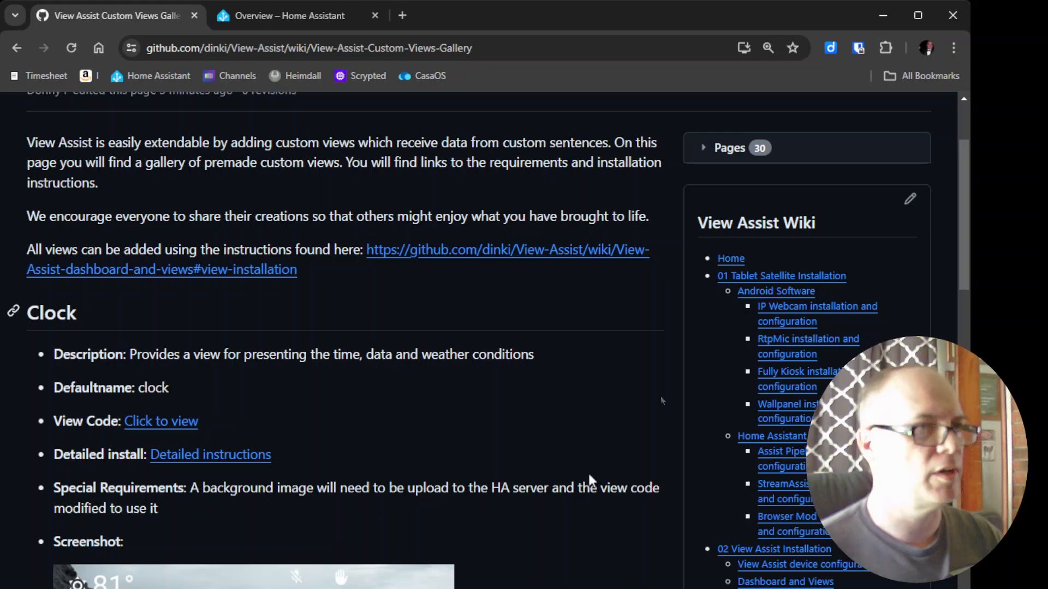
Step: Scroll to the Weather entry and open its view code
scroll("down", 3)
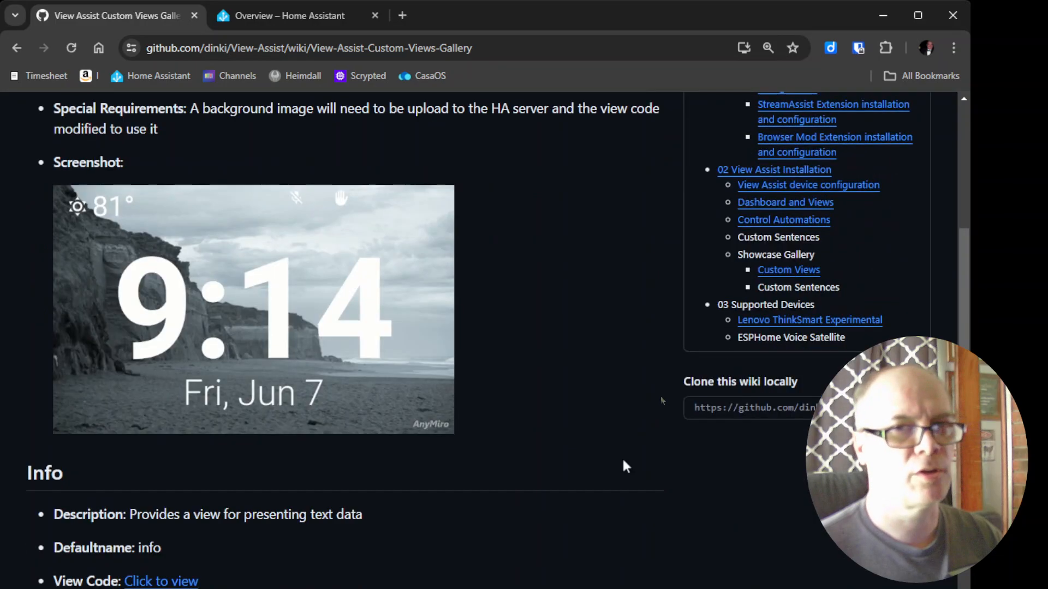
scroll("down", 3)
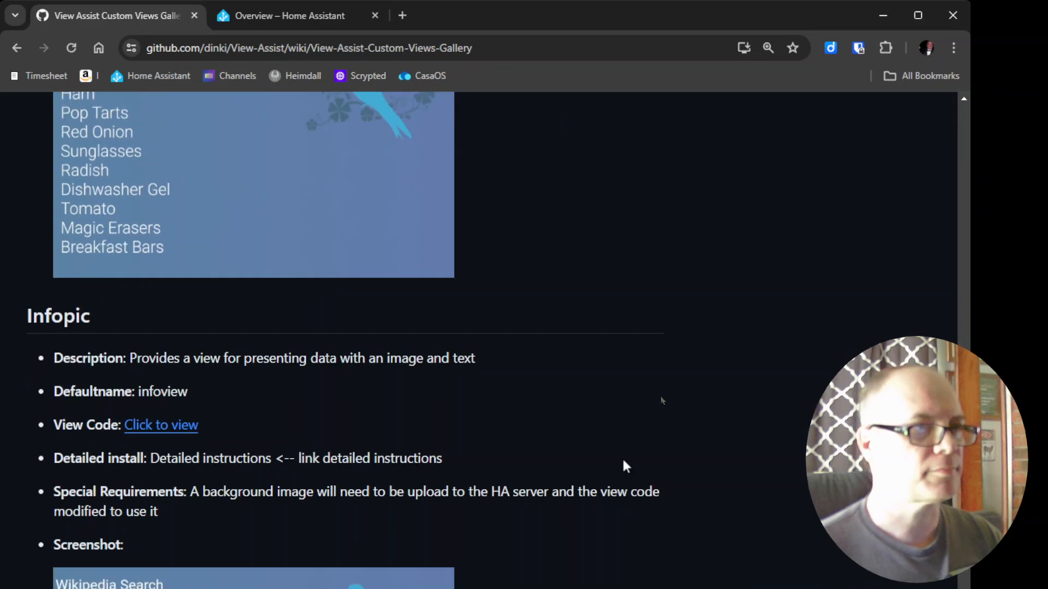
scroll("down", 3)
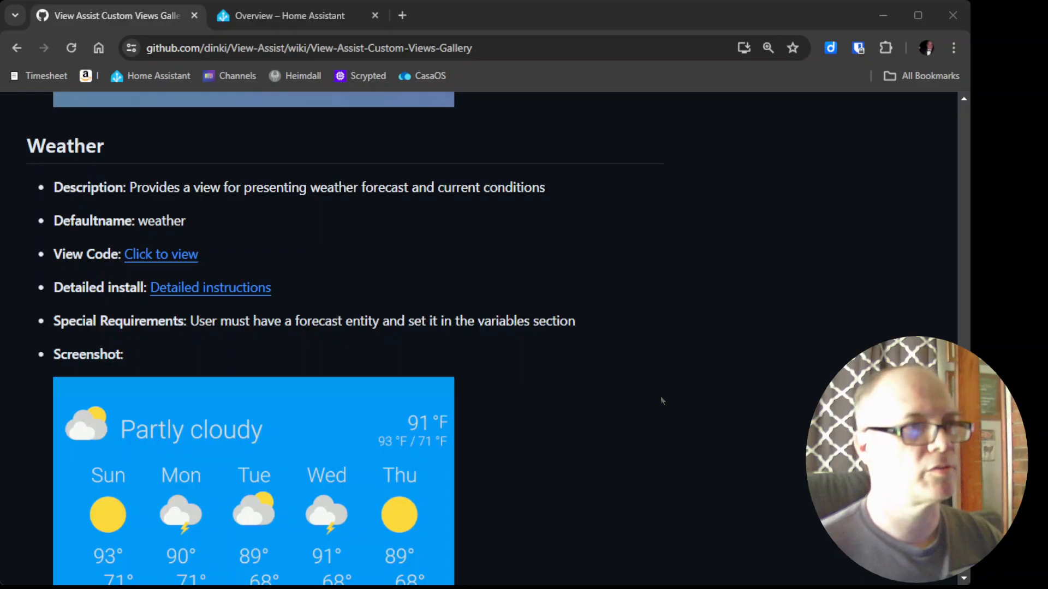
left_click(161, 253)
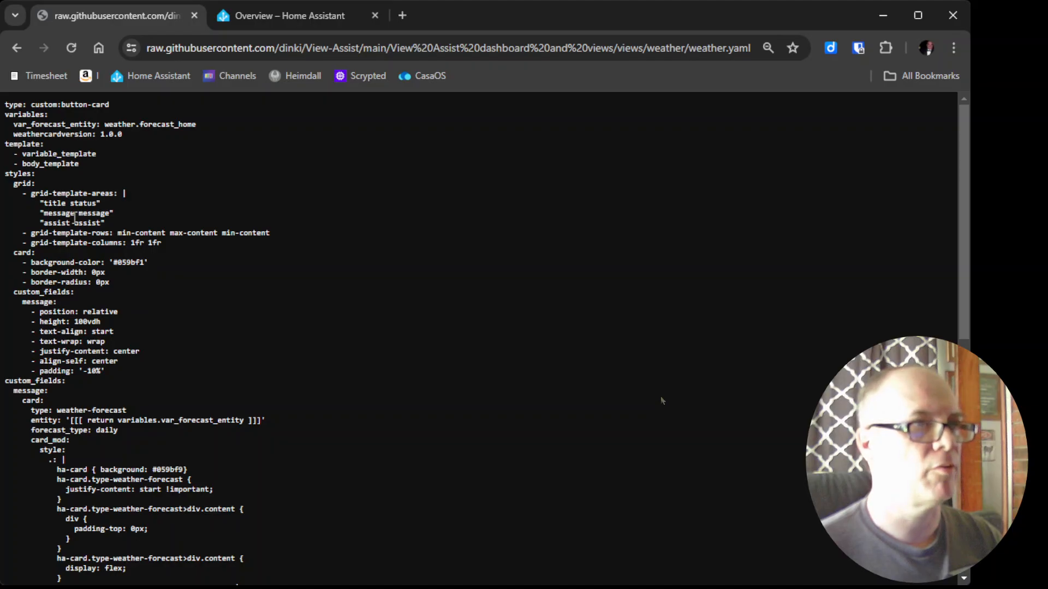
Step: Select all of the raw weather.yaml code on the page
key("ctrl+a")
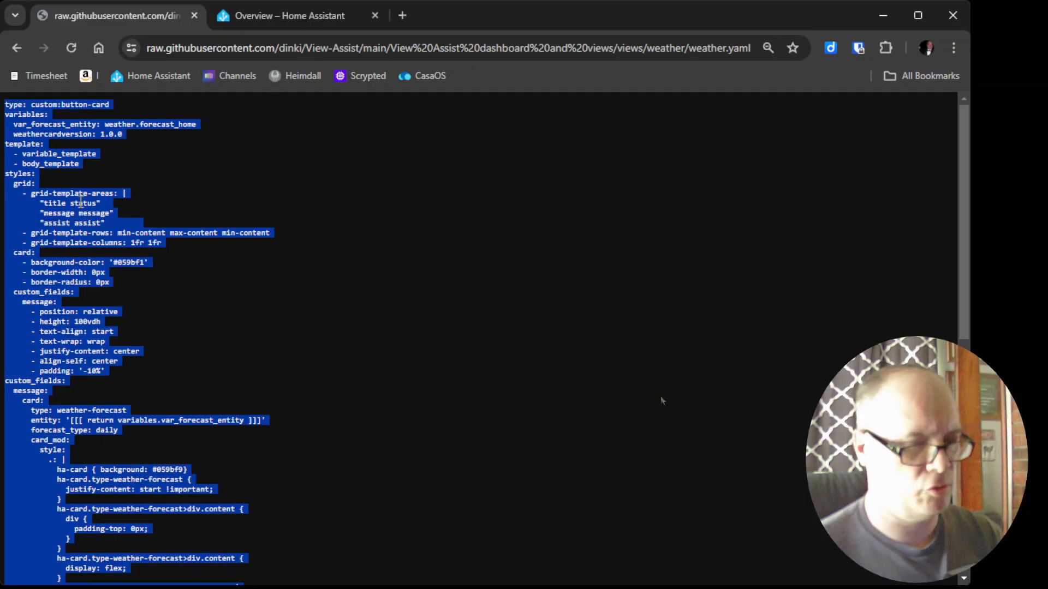
mouse_move(229, 76)
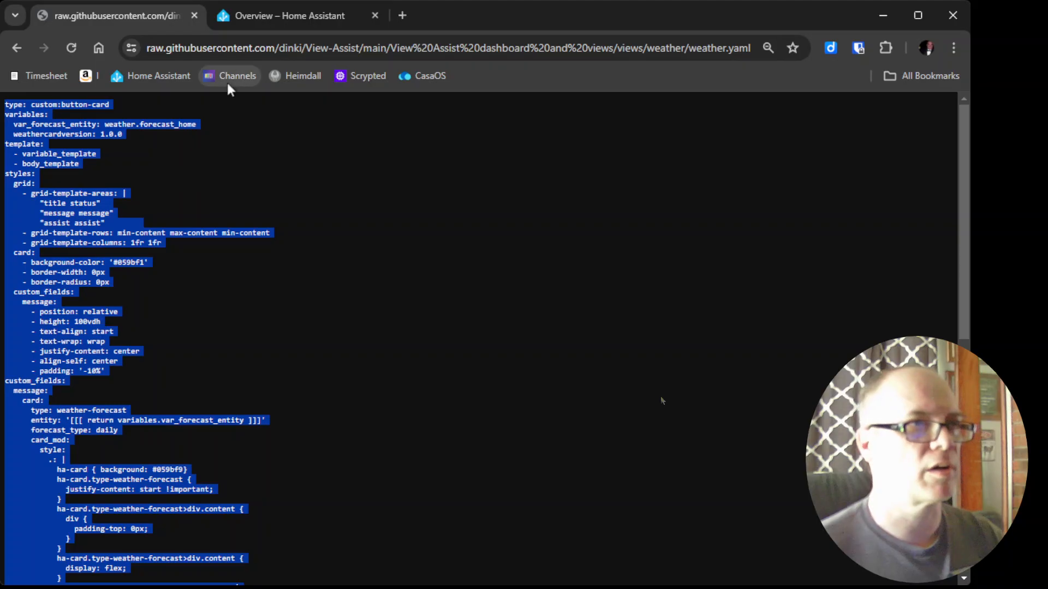
Step: Switch to Home Assistant, open the ViewAssist dashboard and enter Edit UI mode
left_click(289, 15)
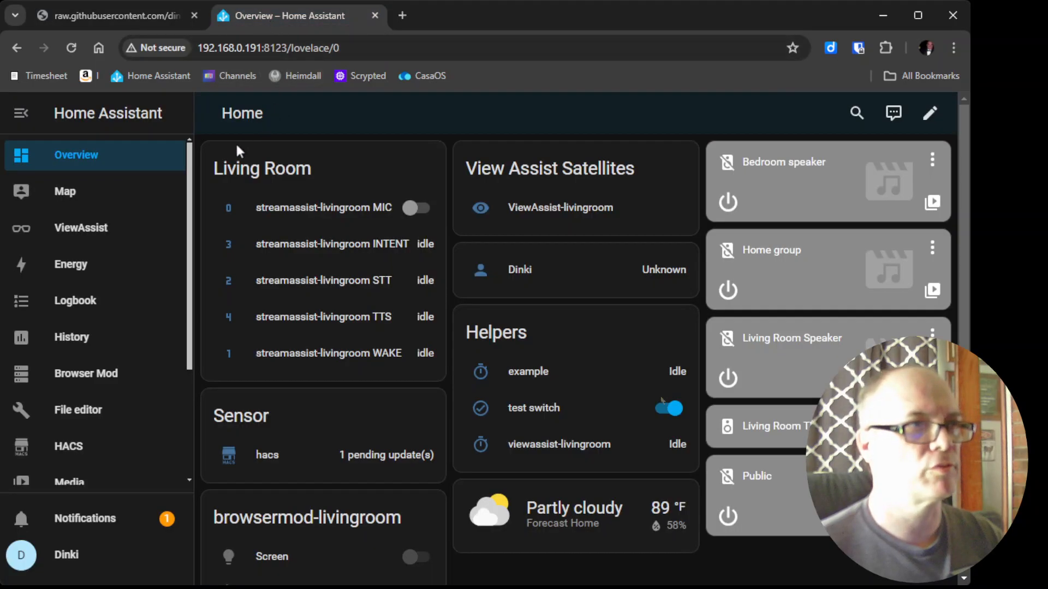
mouse_move(137, 167)
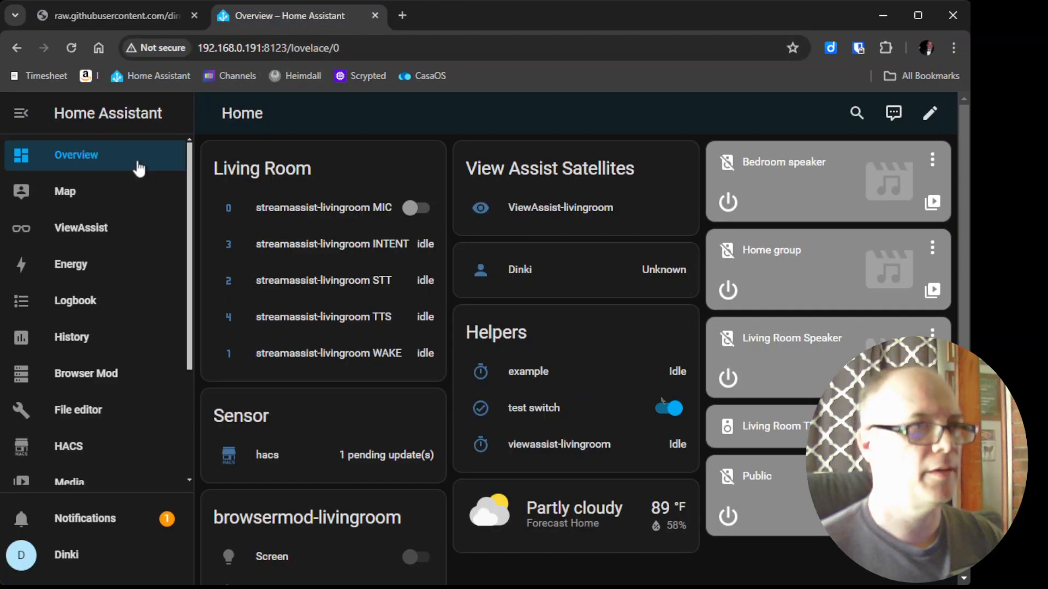
mouse_move(80, 238)
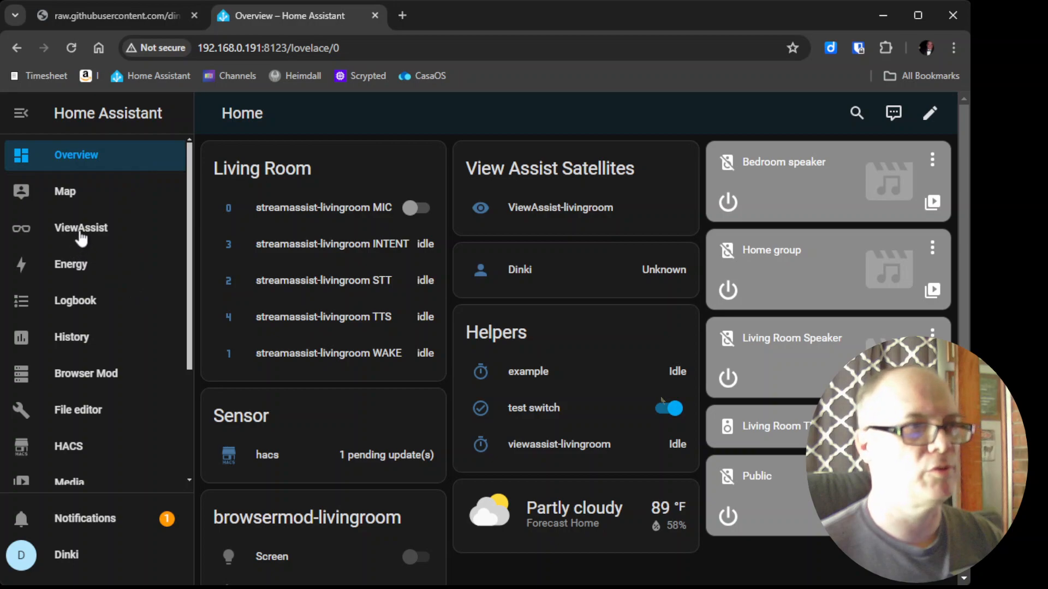
left_click(80, 227)
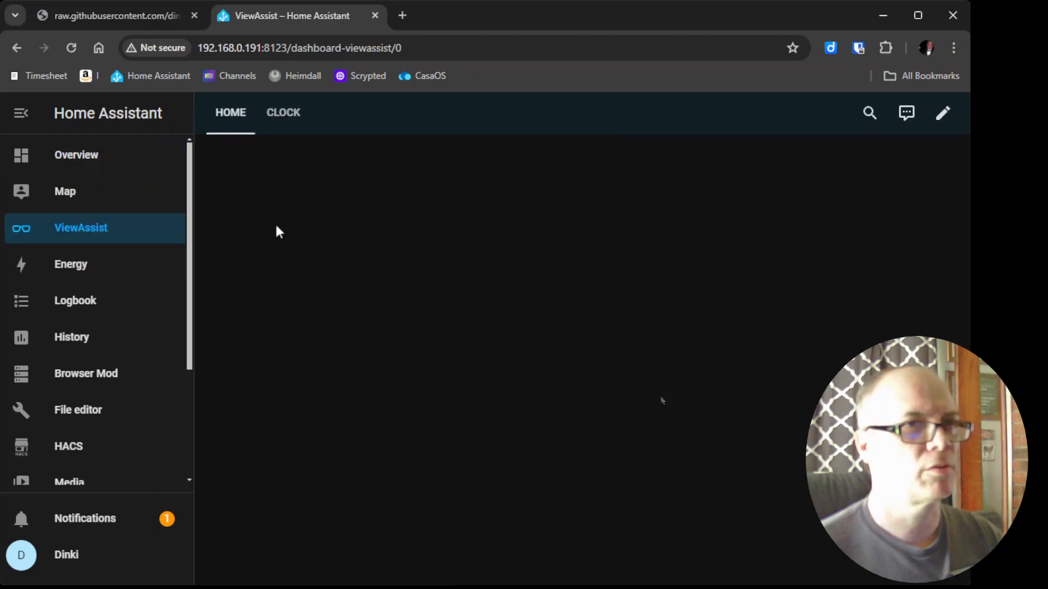
left_click(943, 112)
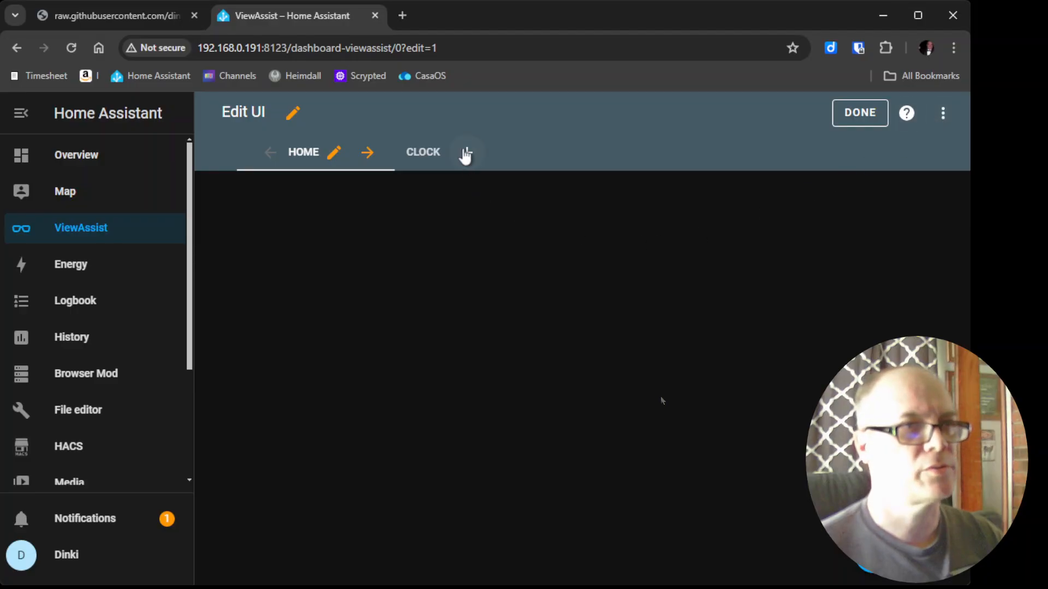
Step: Create a view titled 'weather' with the Panel (1 card) layout and save it
left_click(465, 152)
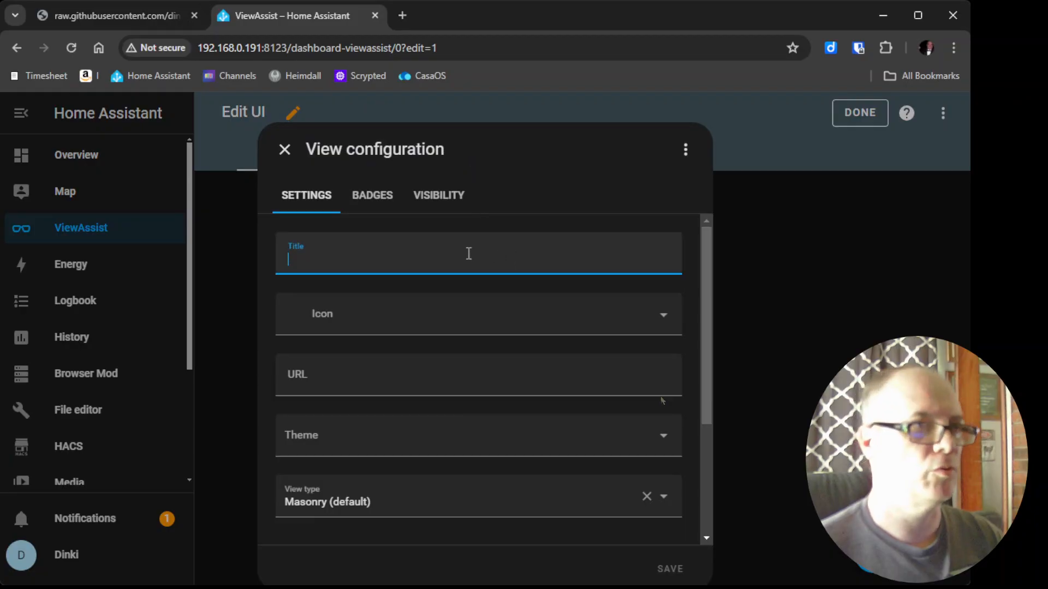
type("weather")
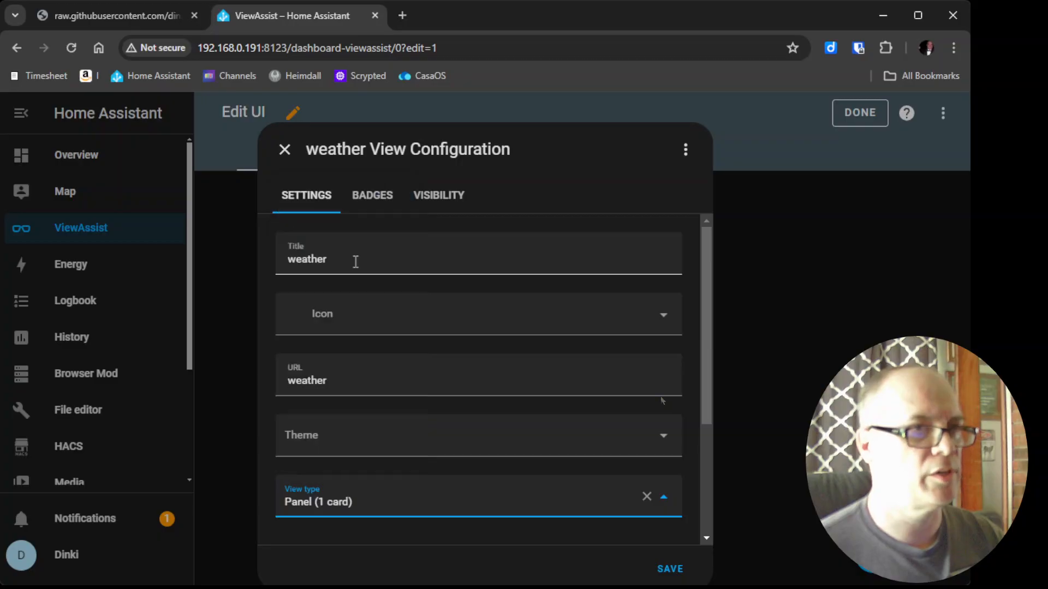
left_click(669, 569)
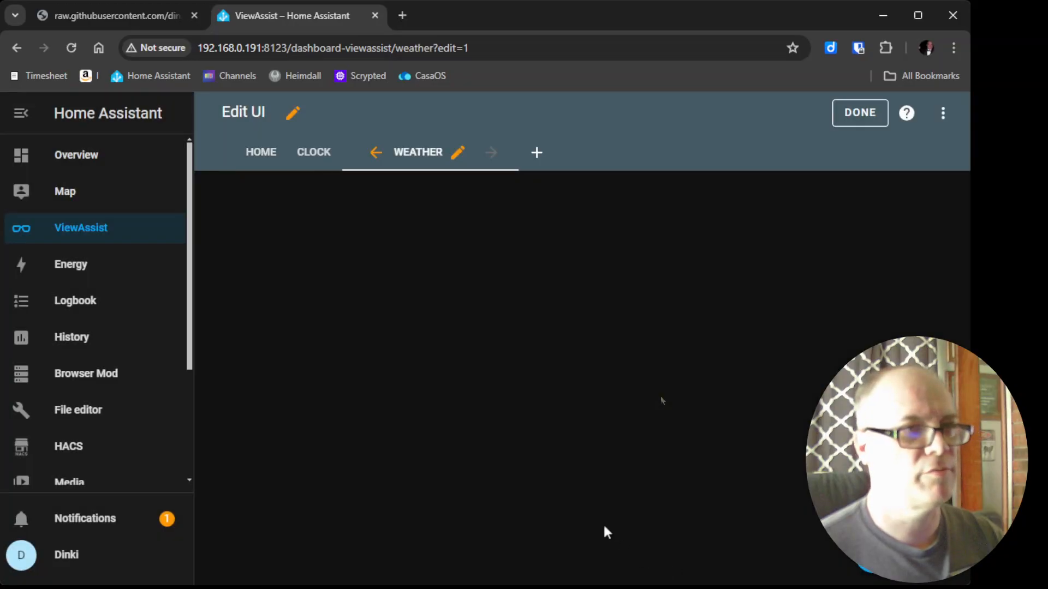
Step: Add a manual card to the Weather view holding the pasted weather view code
left_click(536, 152)
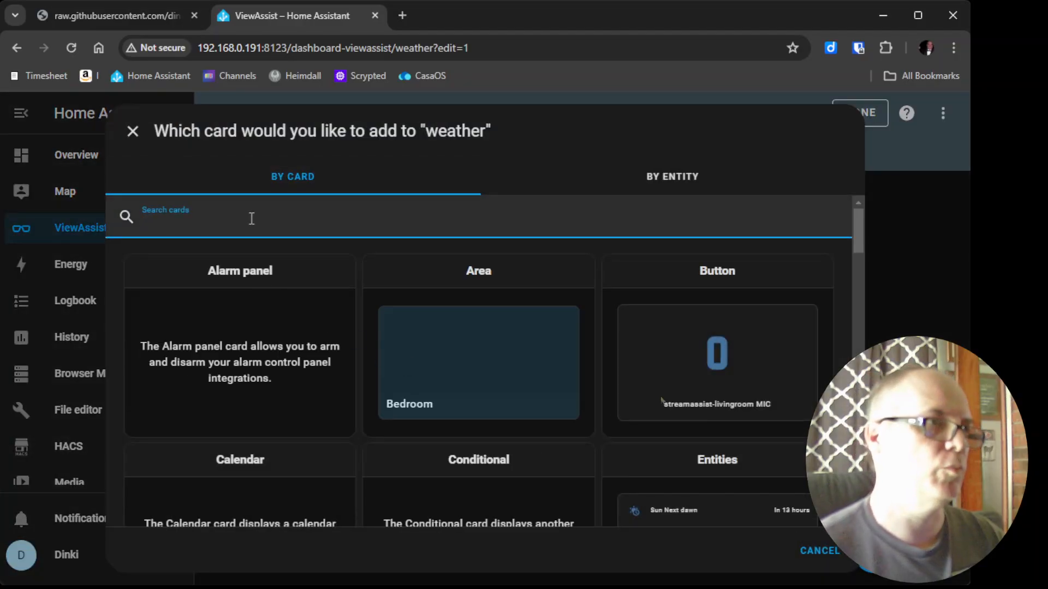
type("manu")
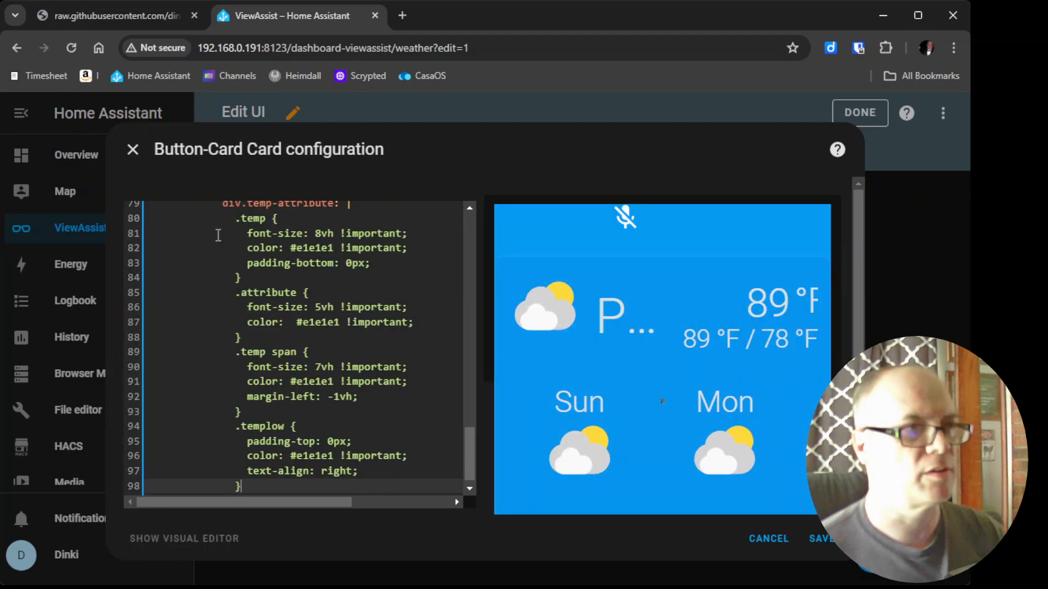
scroll("up", 3)
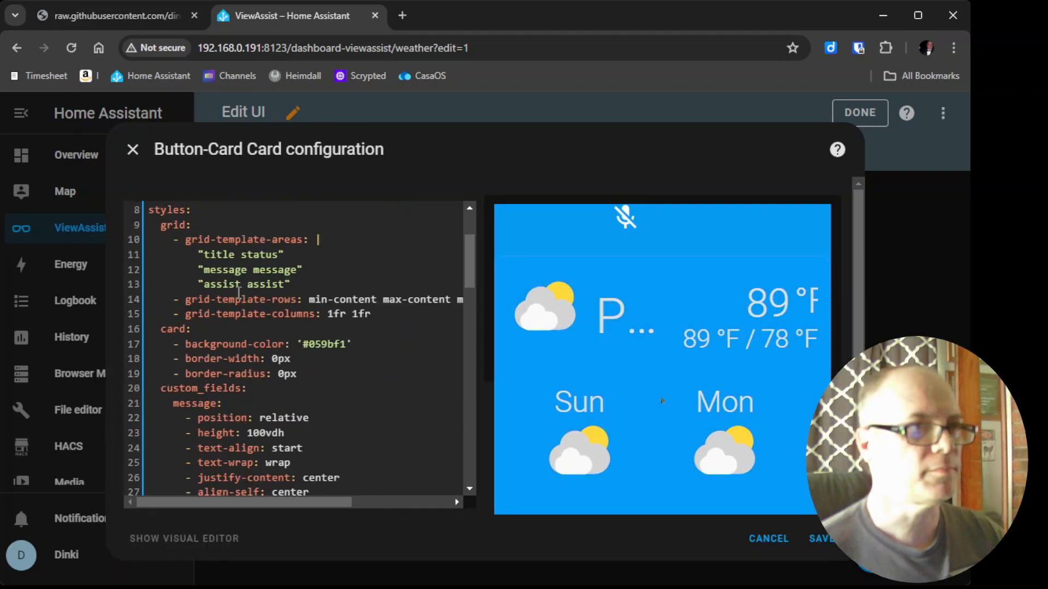
scroll("up", 3)
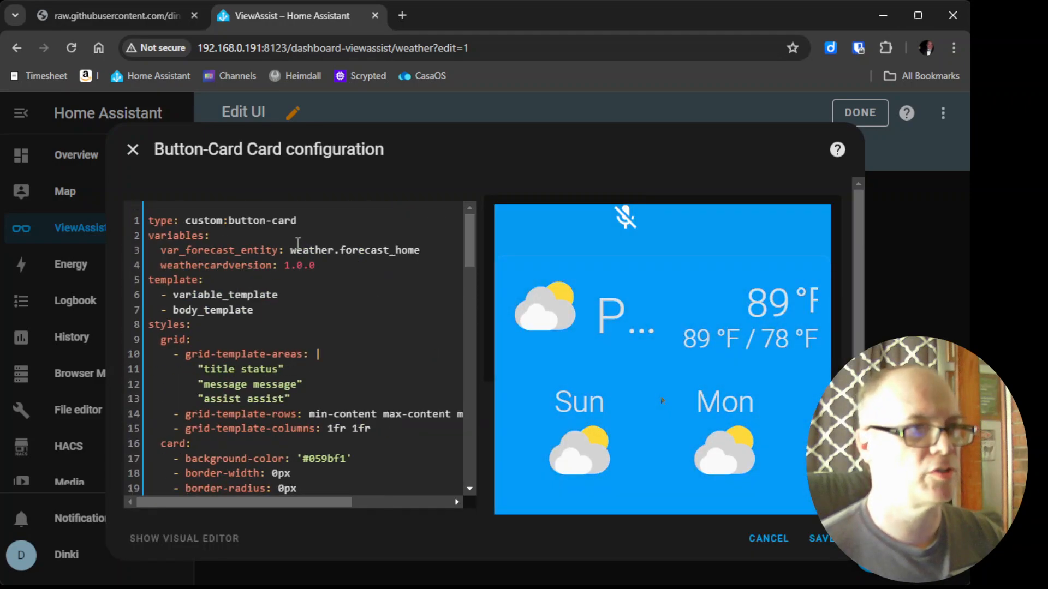
Step: Delete the var_forecast_entity value in the card's YAML
left_click(289, 250)
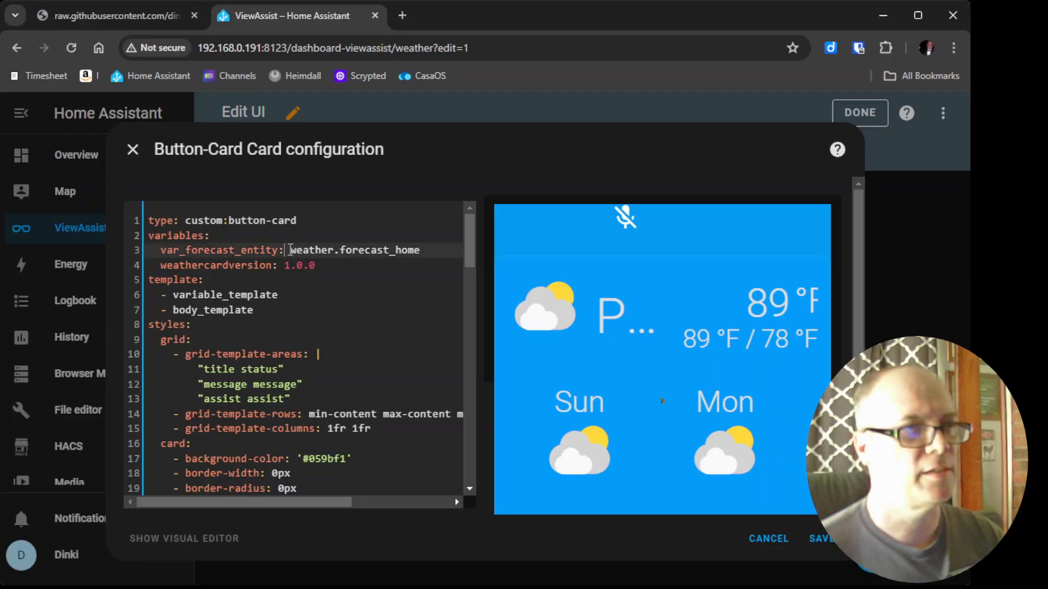
double_click(354, 250)
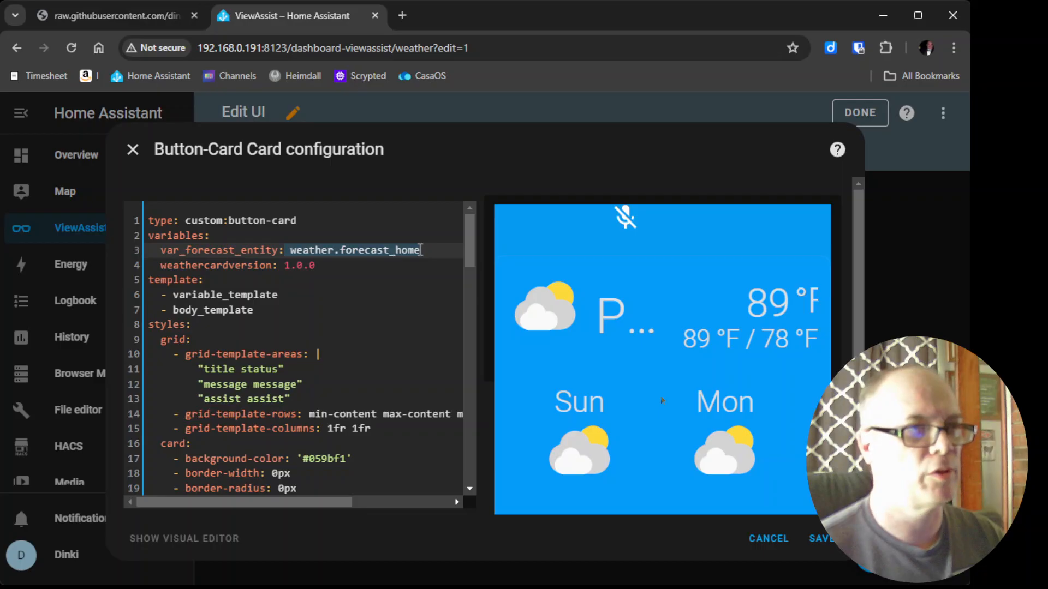
key("Backspace")
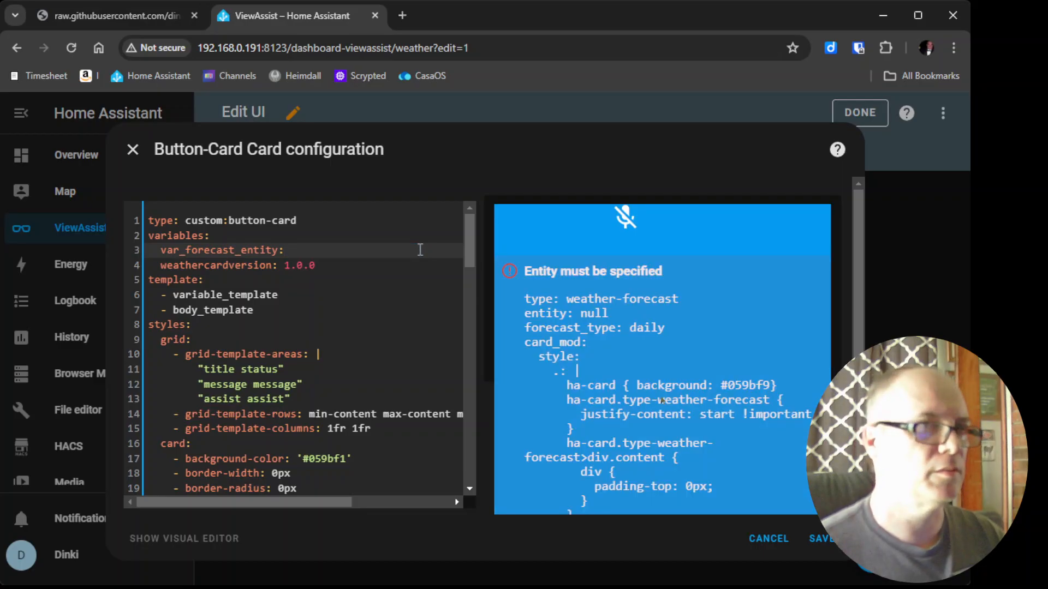
left_click(291, 250)
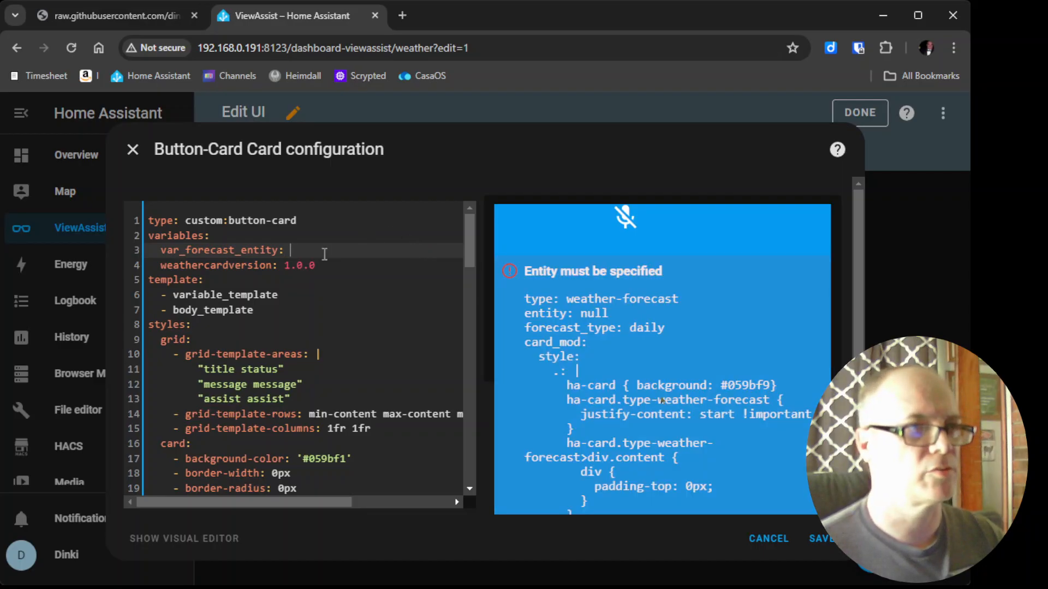
mouse_move(402, 15)
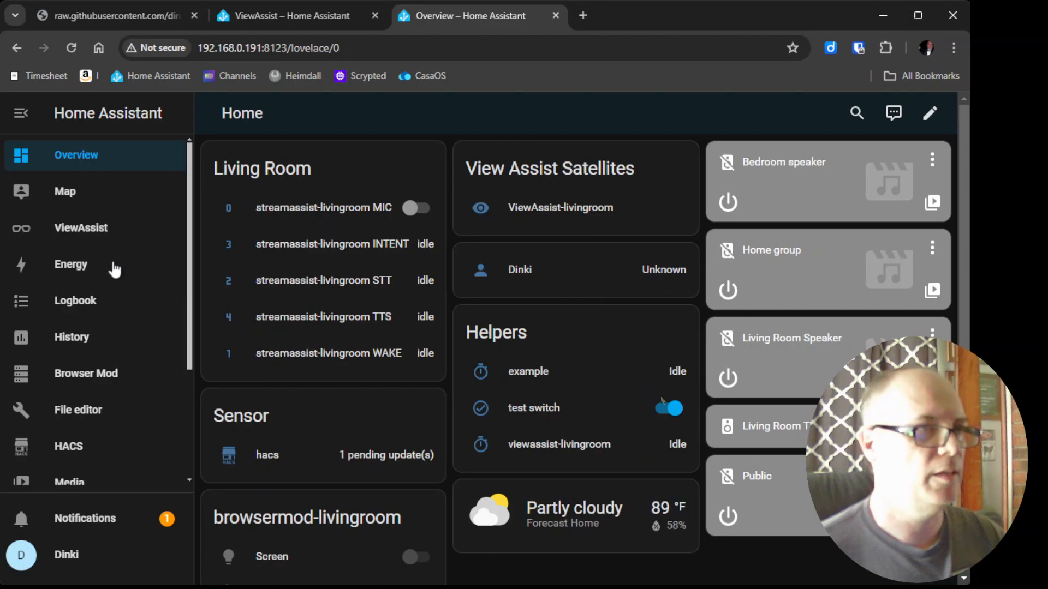
Step: In Developer tools States, filter entities by 'weather' to find weather.forecast_home
scroll("down", 3)
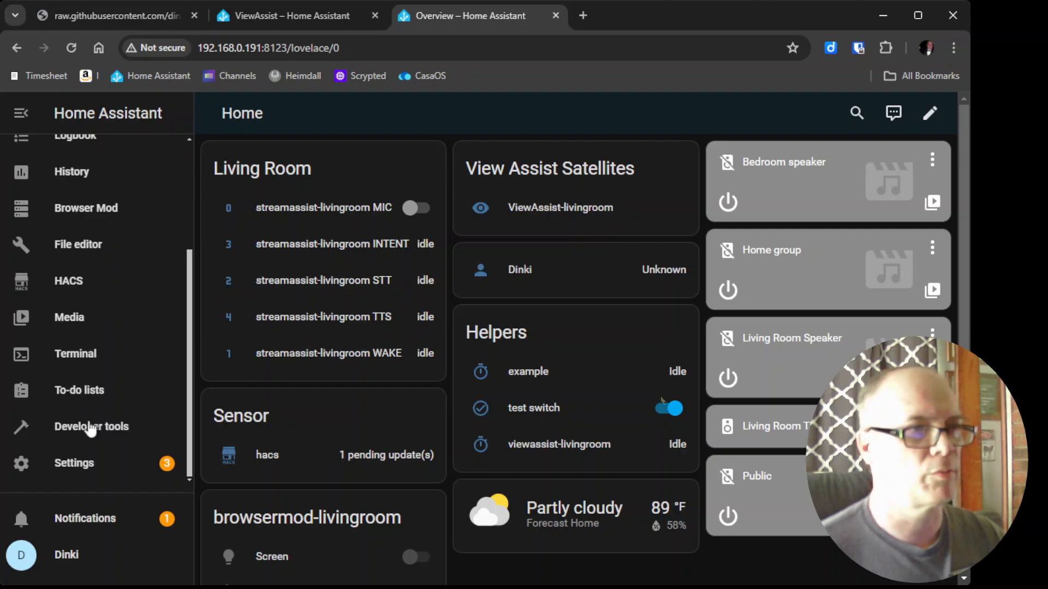
left_click(91, 426)
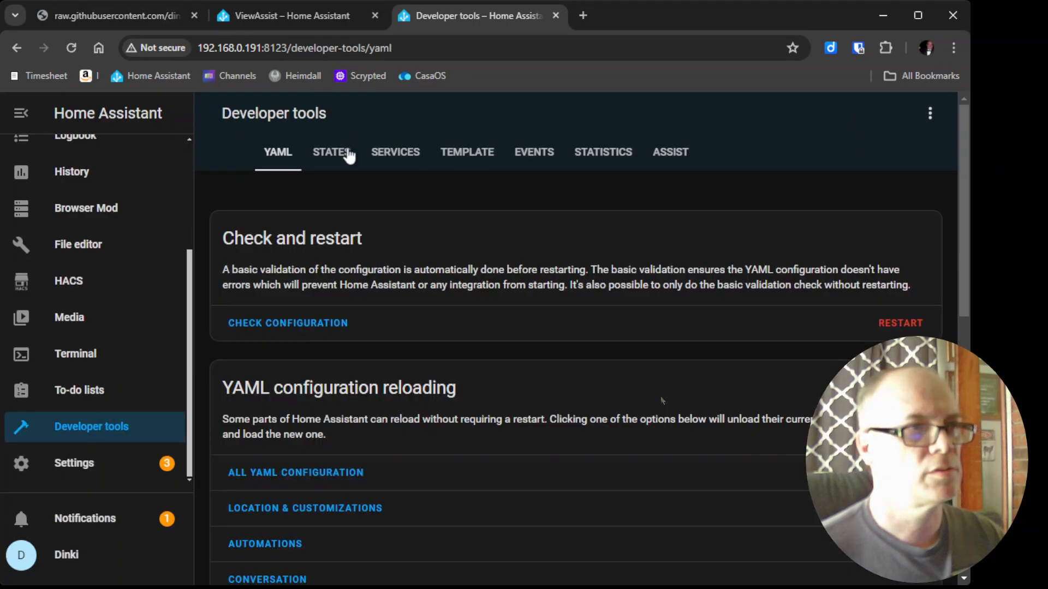
left_click(331, 152)
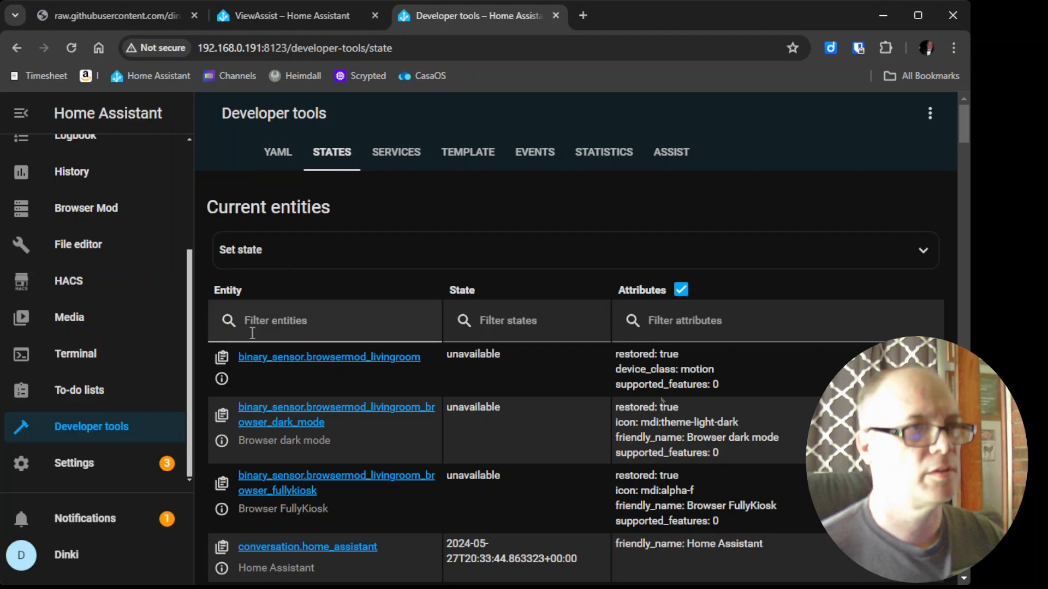
type("weath")
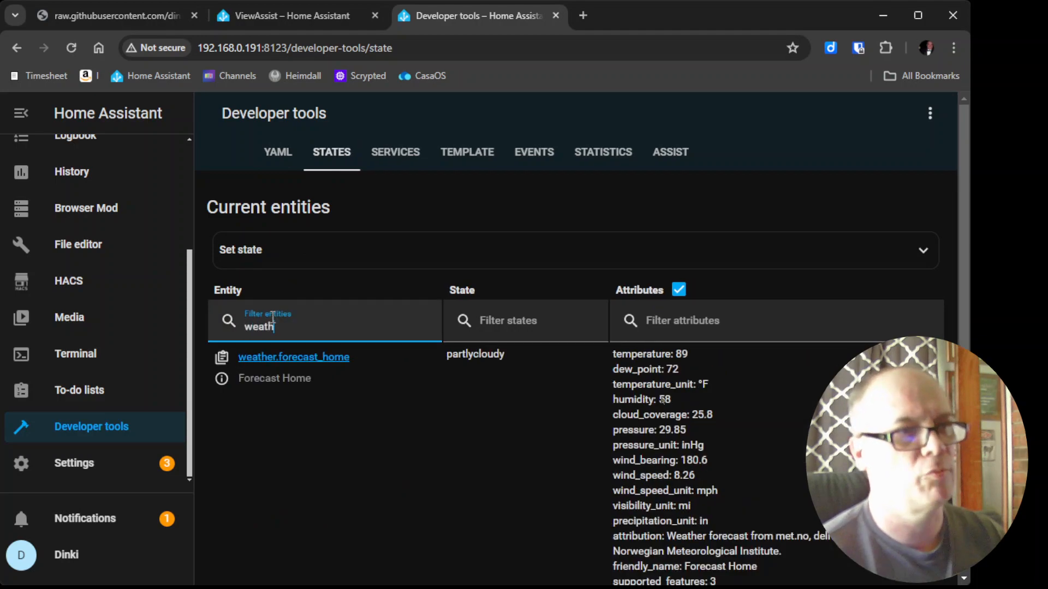
type("er")
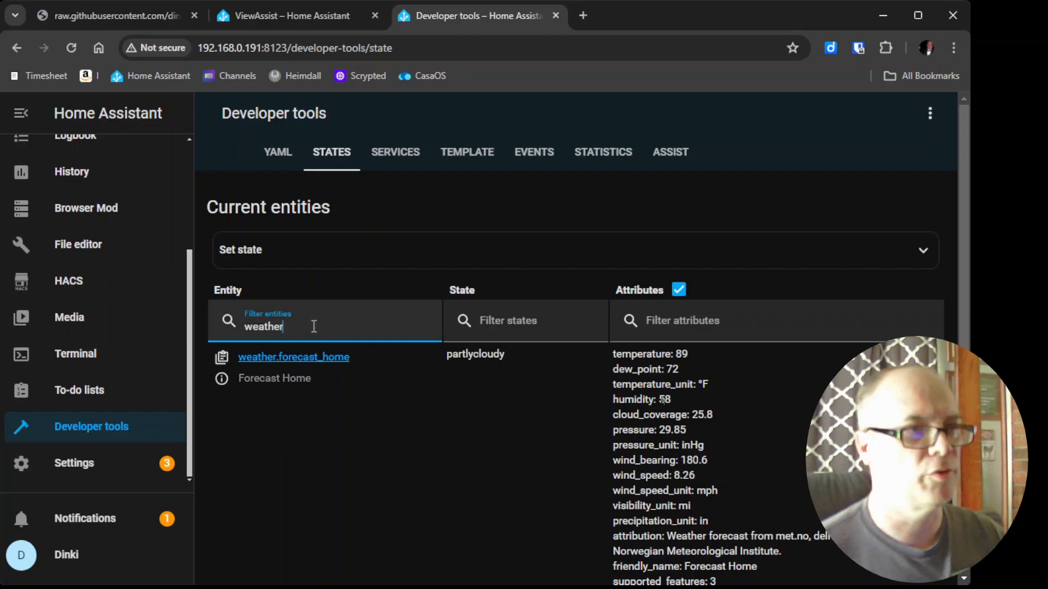
scroll("up", 3)
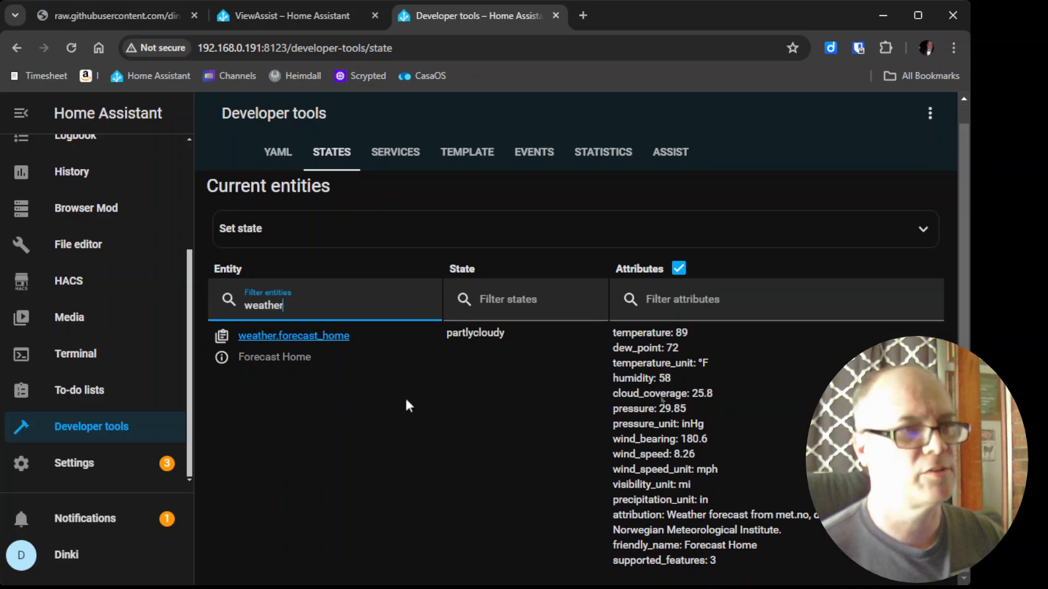
mouse_move(347, 349)
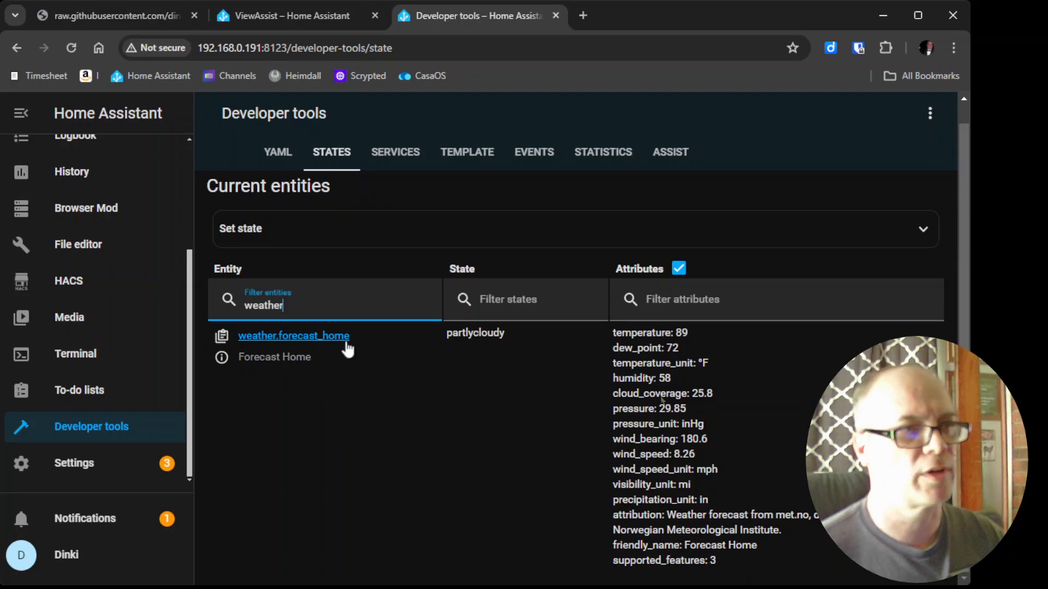
mouse_move(223, 339)
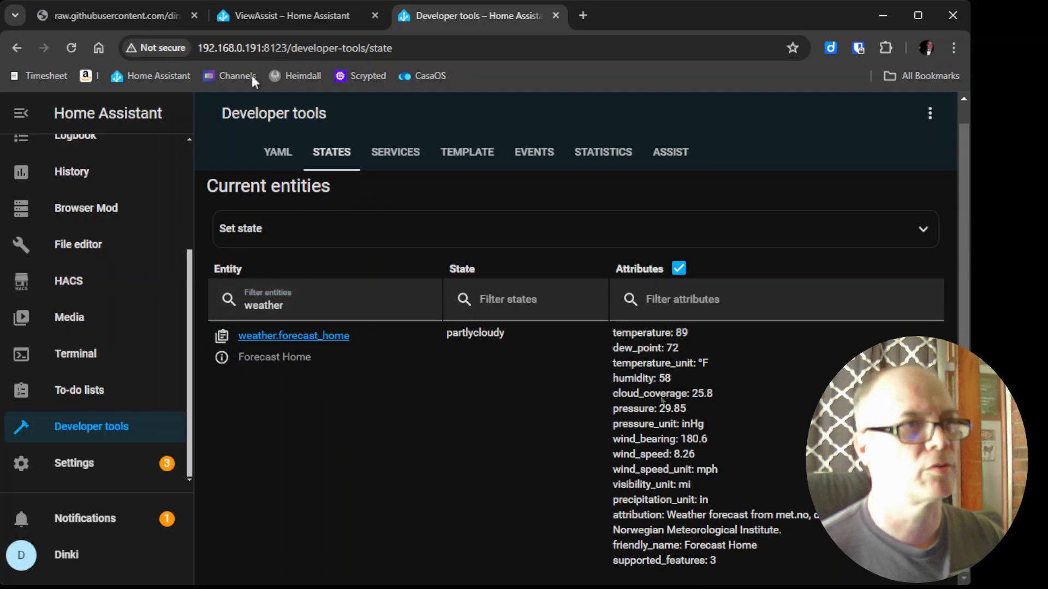
Step: Back in the card editor, set var_forecast_entity to weather.forecast_home and save the card
left_click(290, 16)
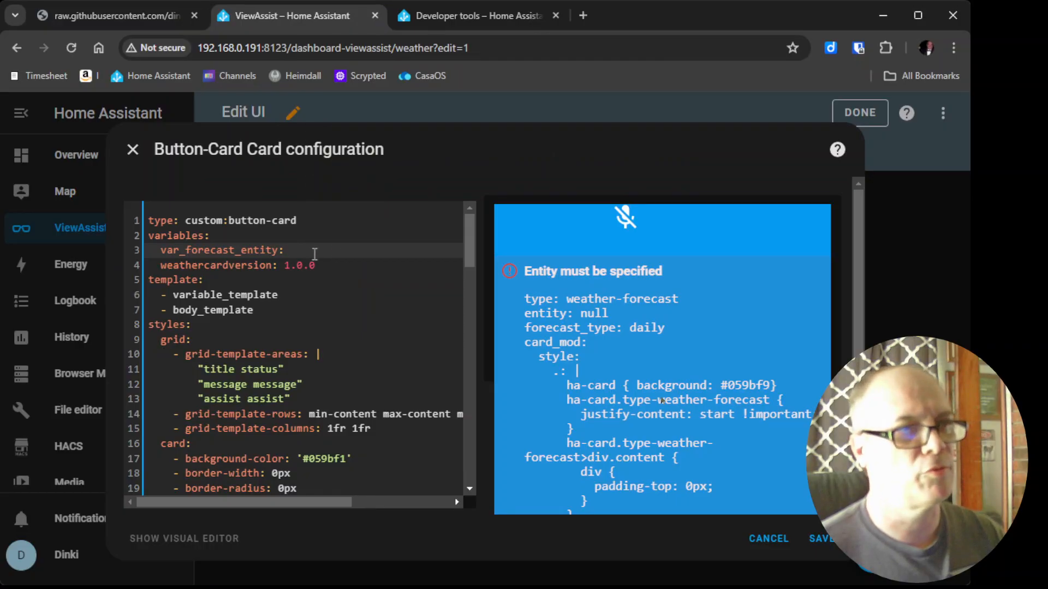
type("weather.forecast_home")
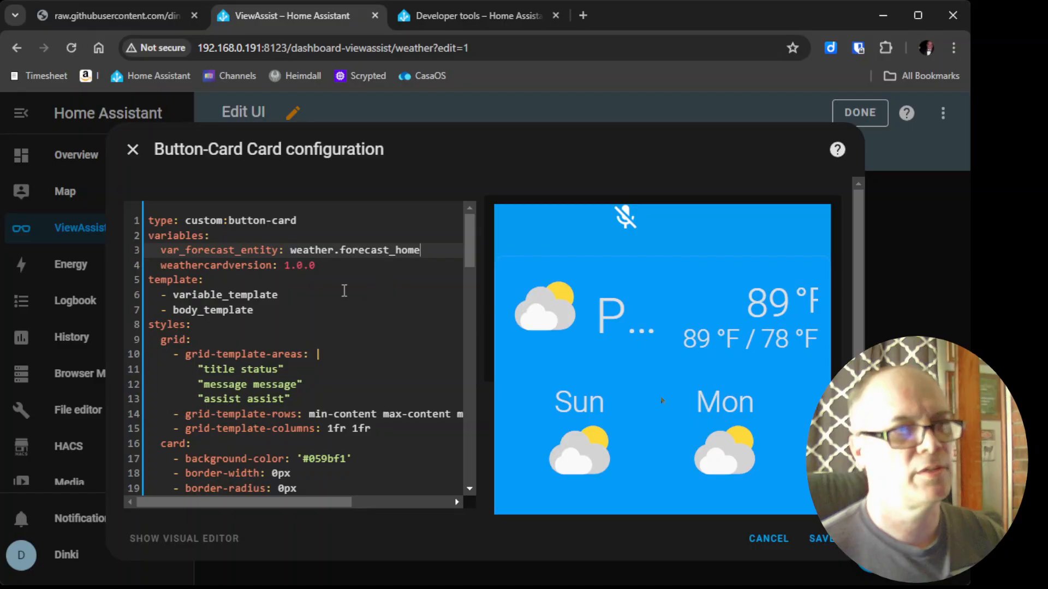
mouse_move(605, 372)
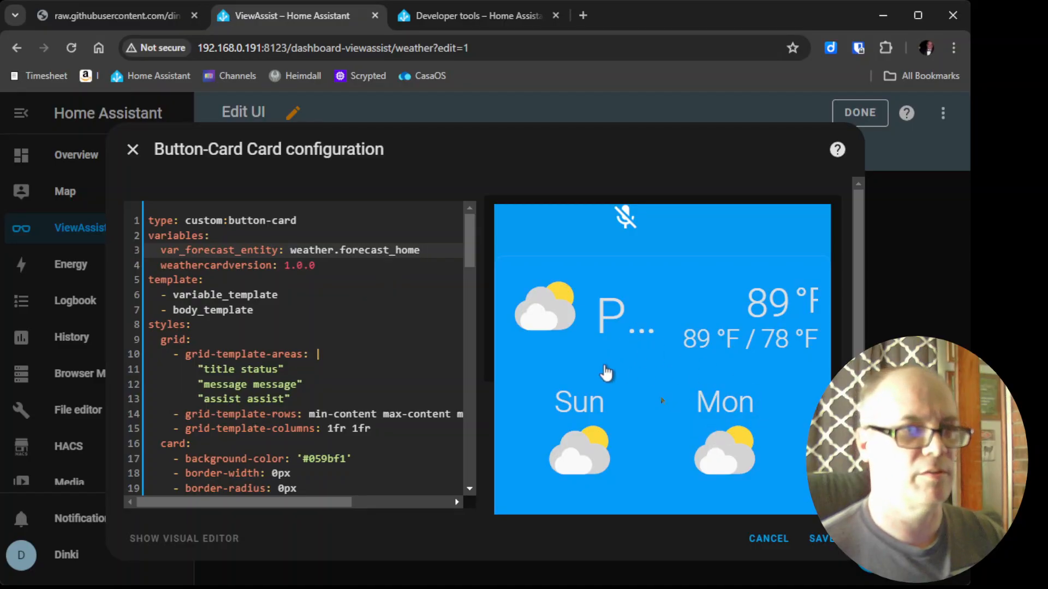
mouse_move(658, 375)
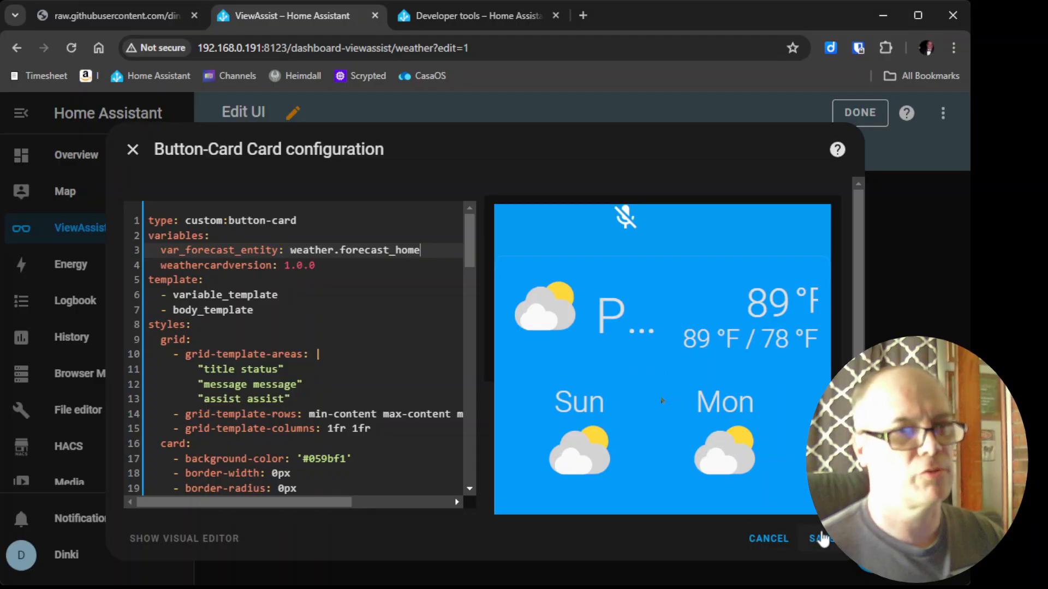
left_click(819, 538)
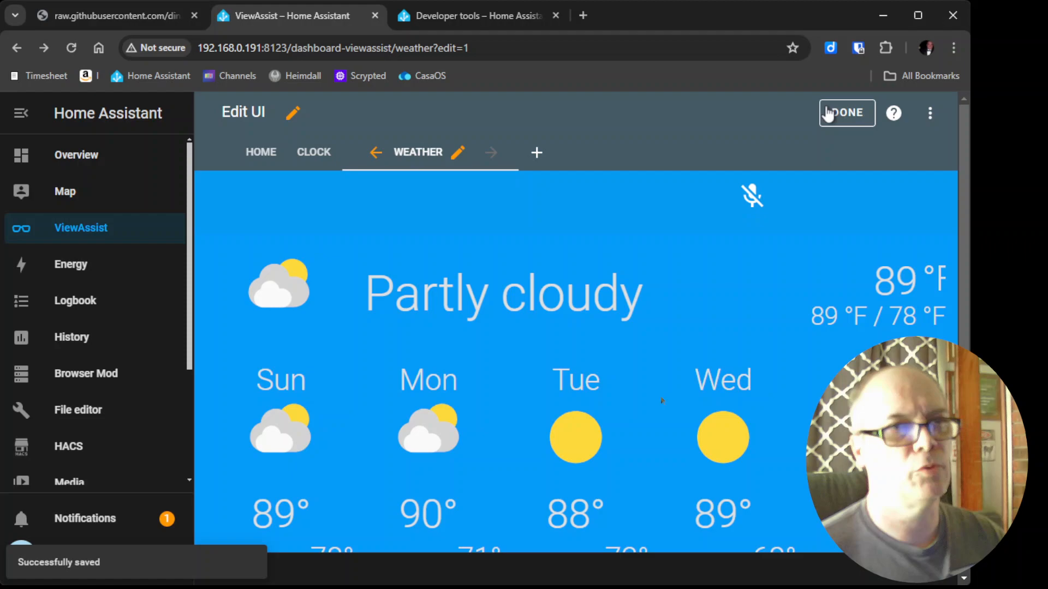
Step: Exit edit mode on the ViewAssist dashboard with Done
left_click(846, 112)
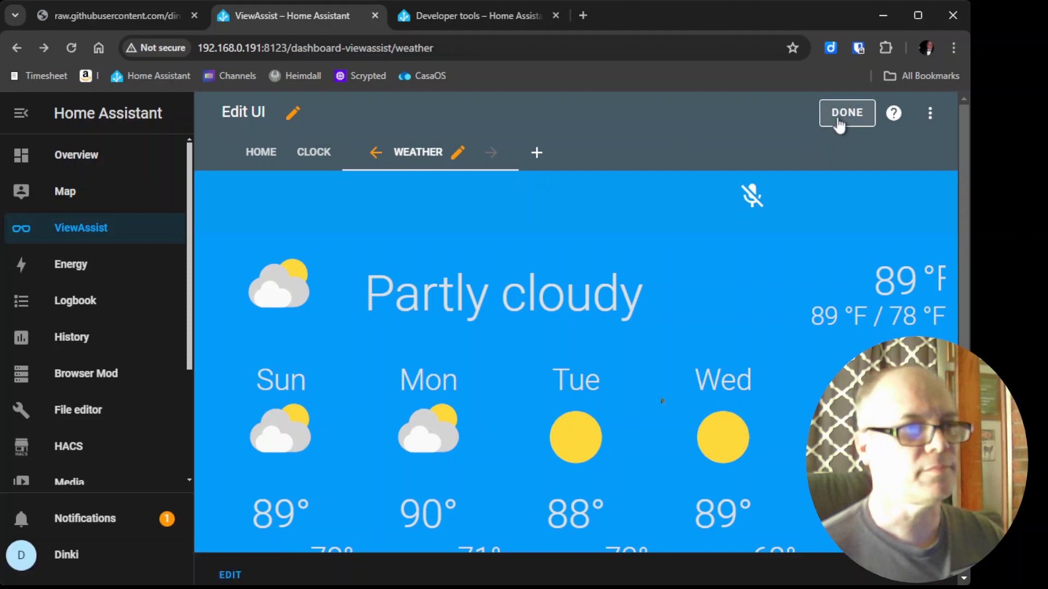
left_click(846, 112)
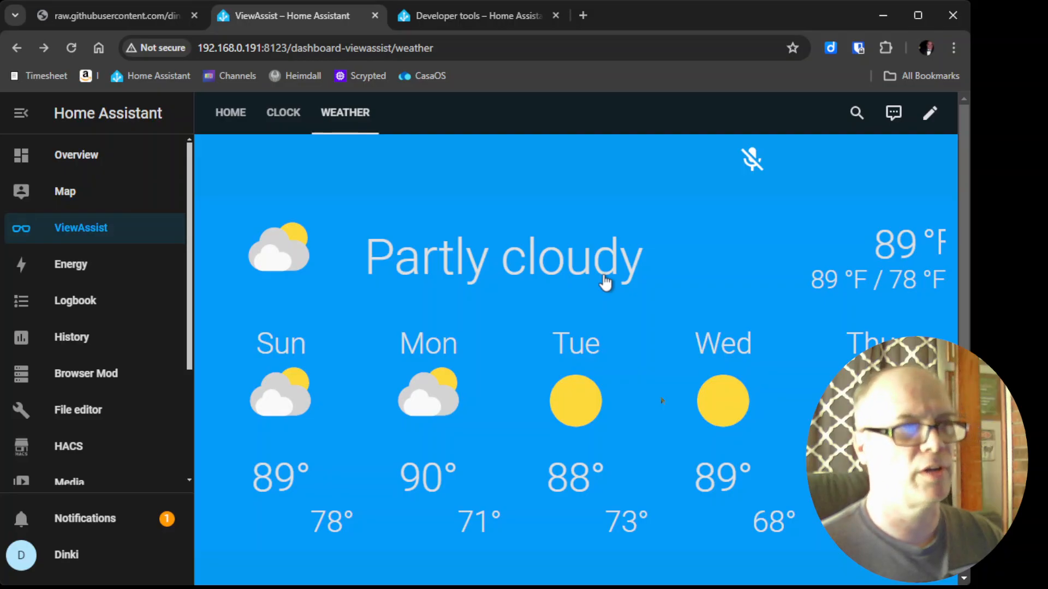
mouse_move(361, 148)
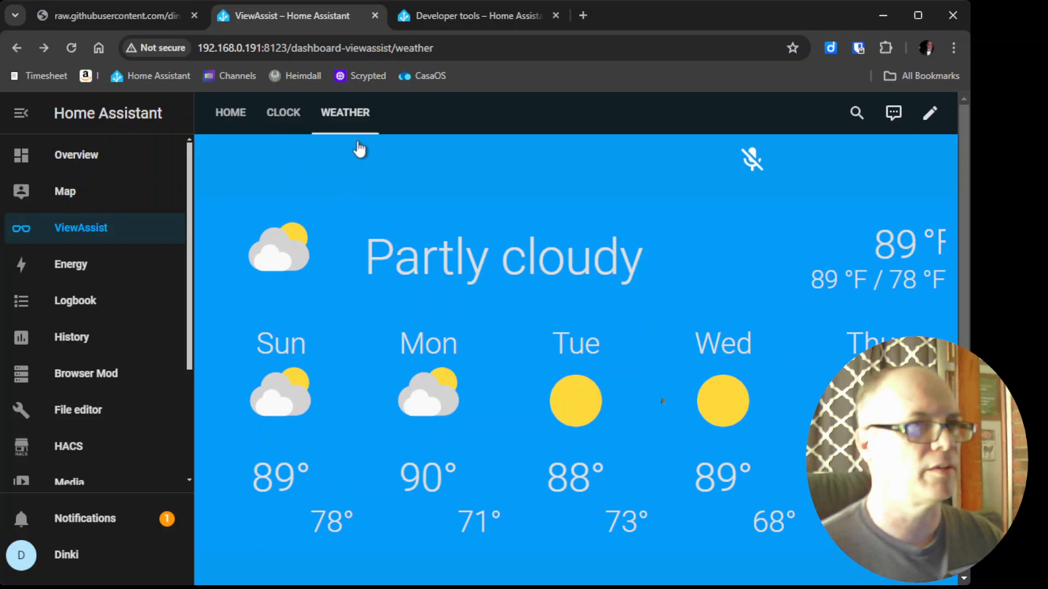
mouse_move(556, 389)
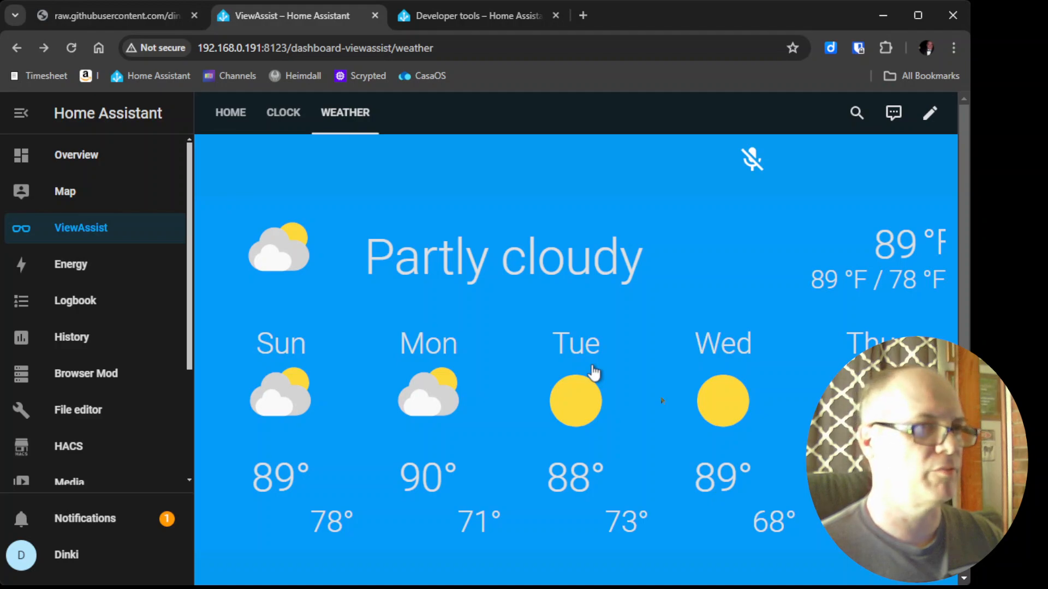
mouse_move(638, 361)
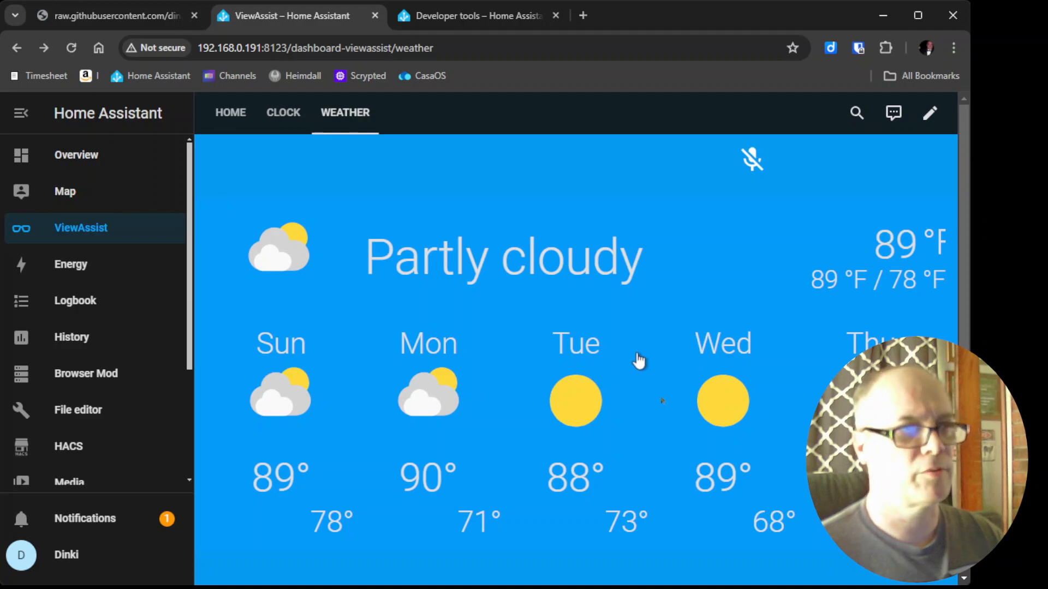
mouse_move(662, 401)
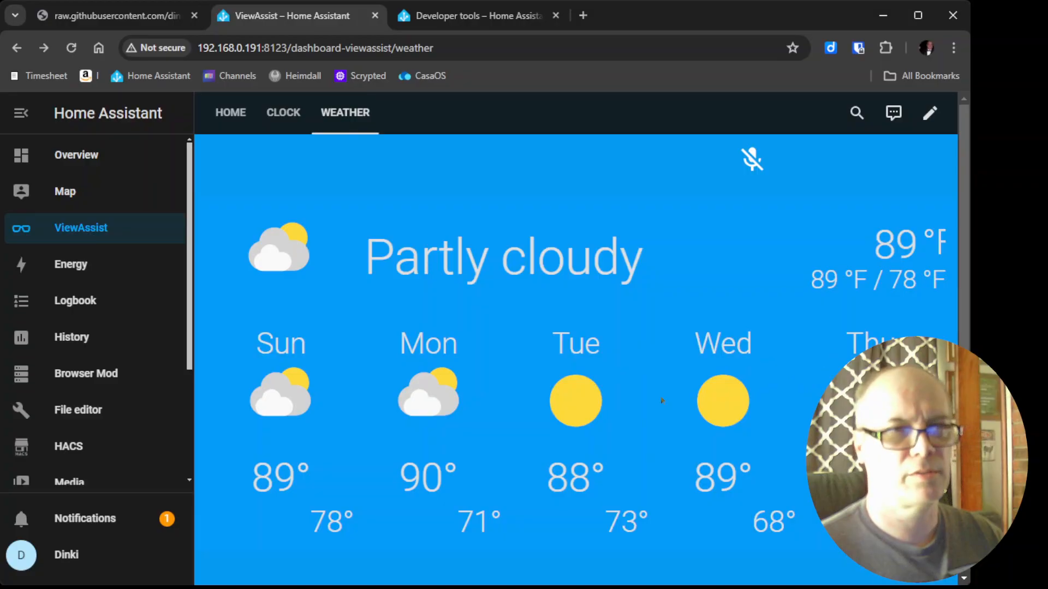